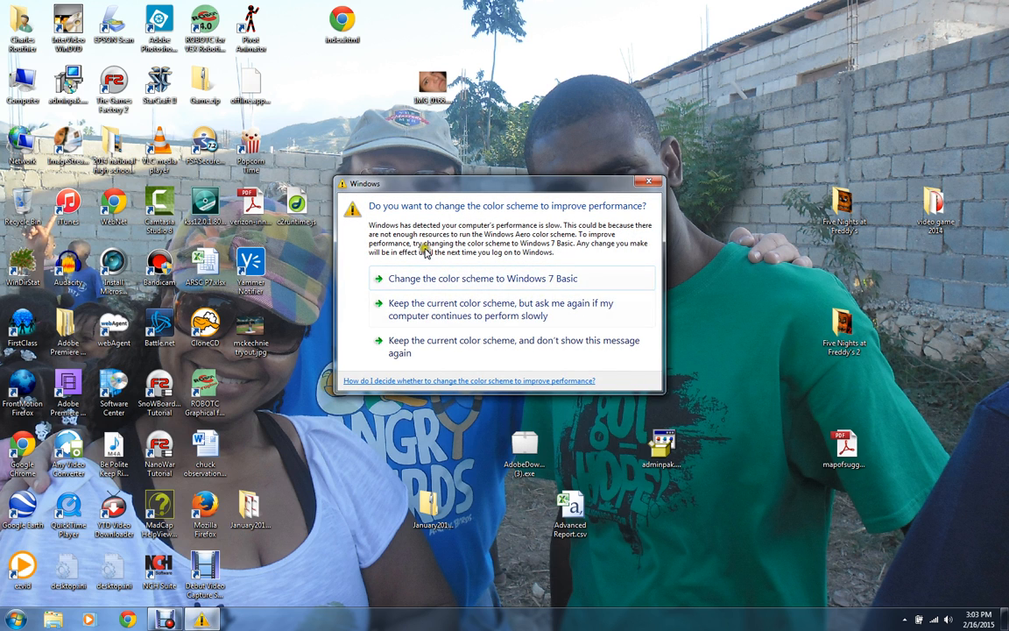
# - Keep the current color scheme, dismissing the Windows performance warning
pyautogui.click(650, 183)
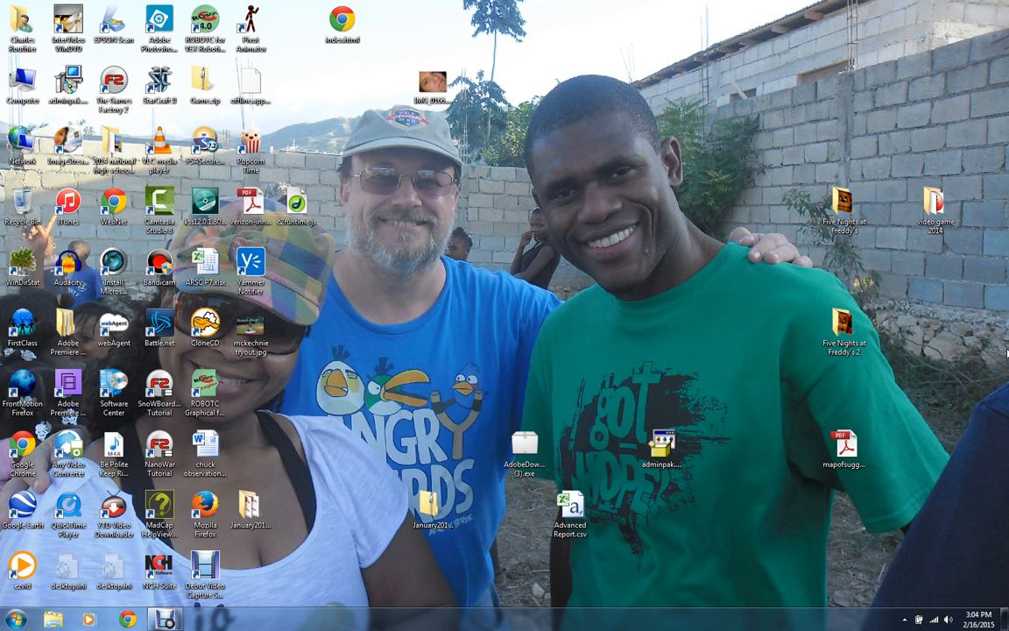
pyautogui.moveTo(711, 392)
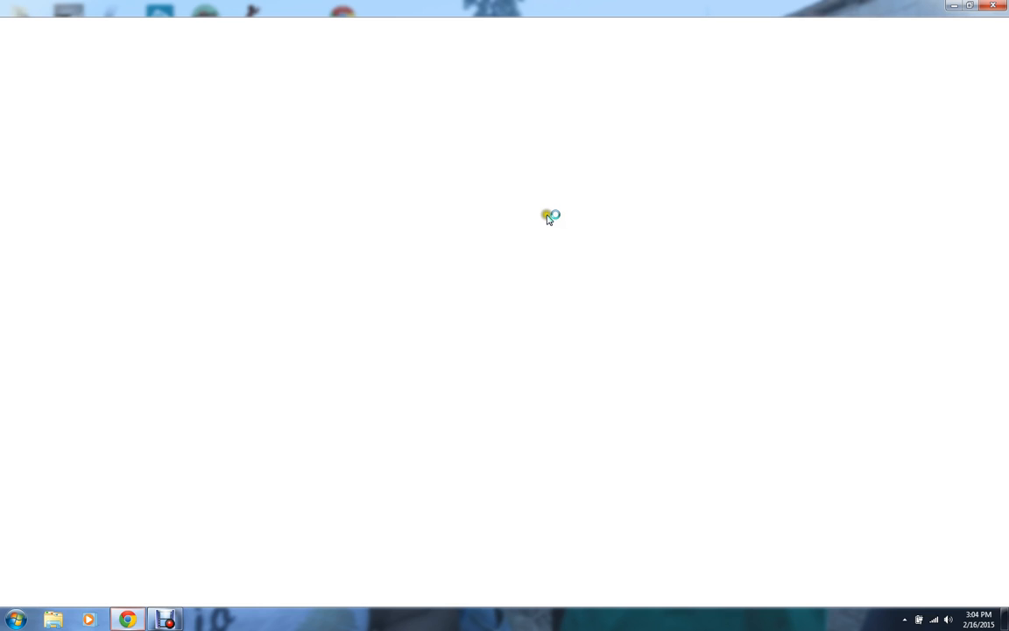
# - Search Google for 'skier' from Chrome's New Tab page
pyautogui.click(126, 620)
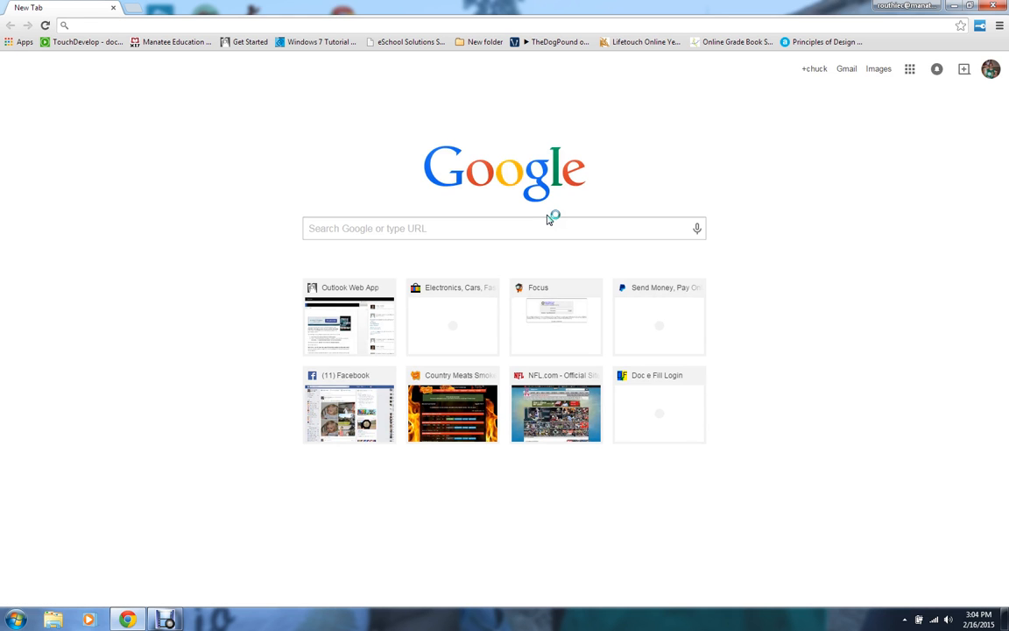
pyautogui.moveTo(526, 213)
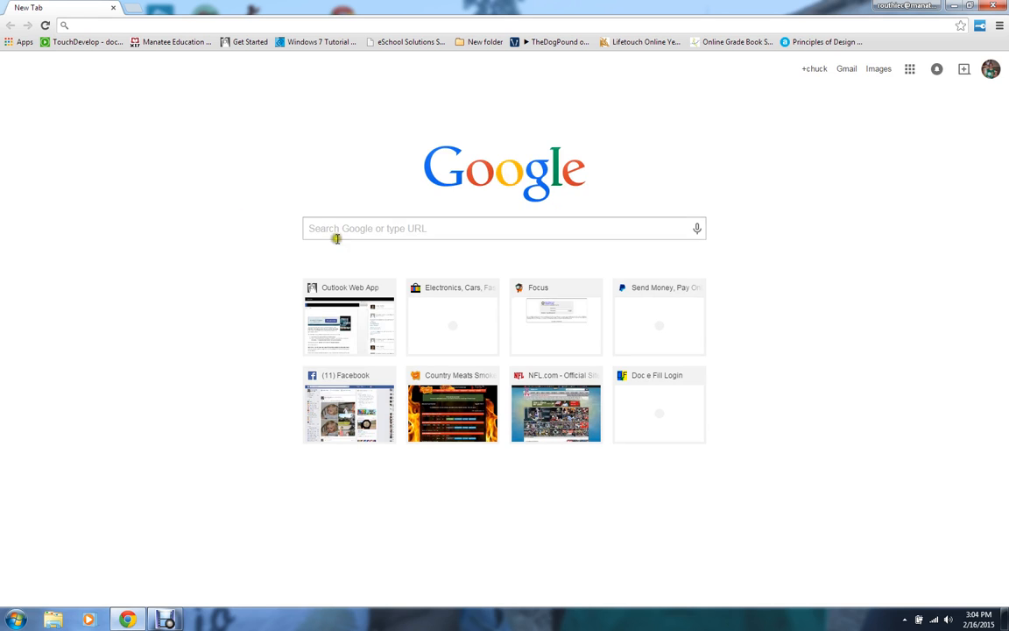
pyautogui.click(337, 228)
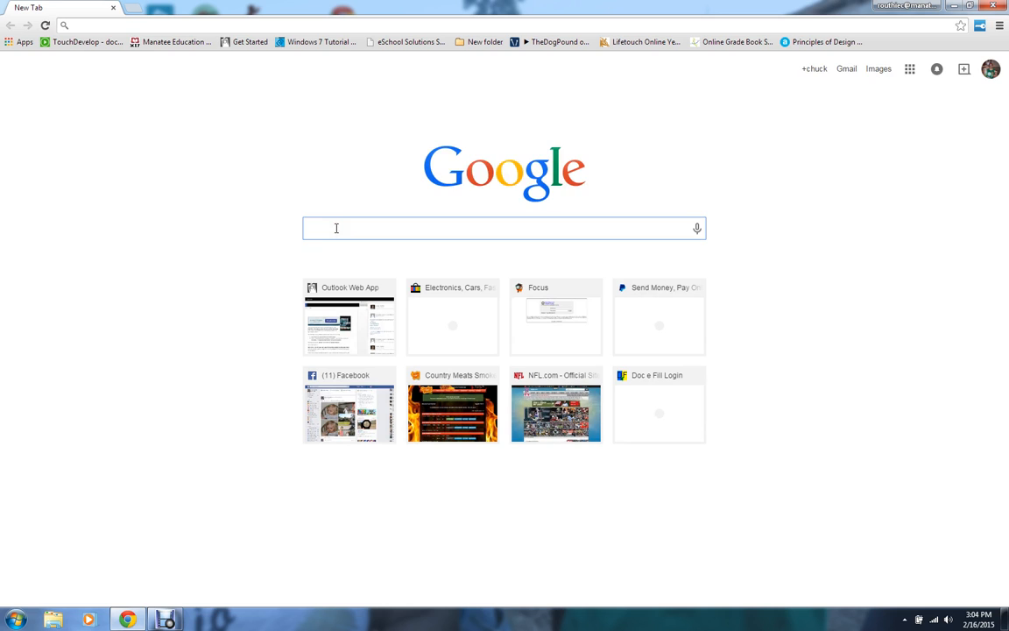
pyautogui.write('skier')
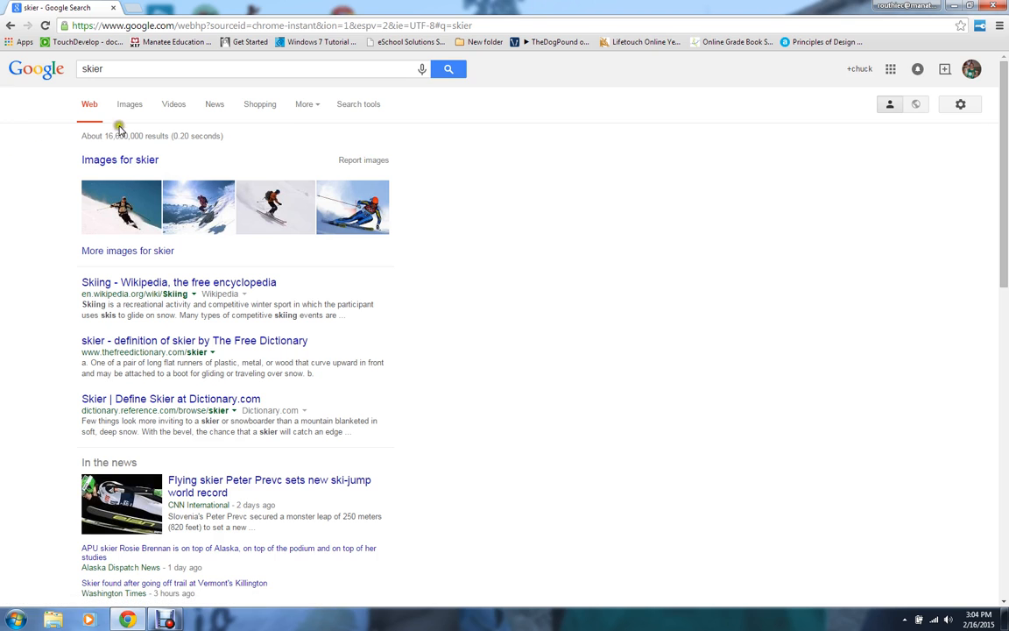
# - Switch the 'skier' search to Google Images results
pyautogui.click(130, 103)
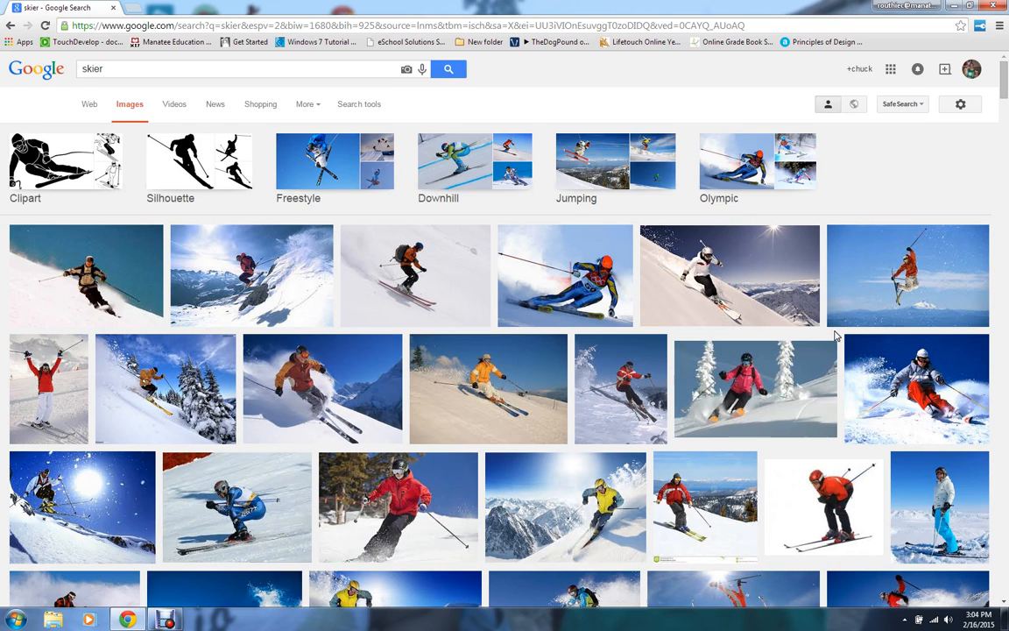
pyautogui.moveTo(96, 280)
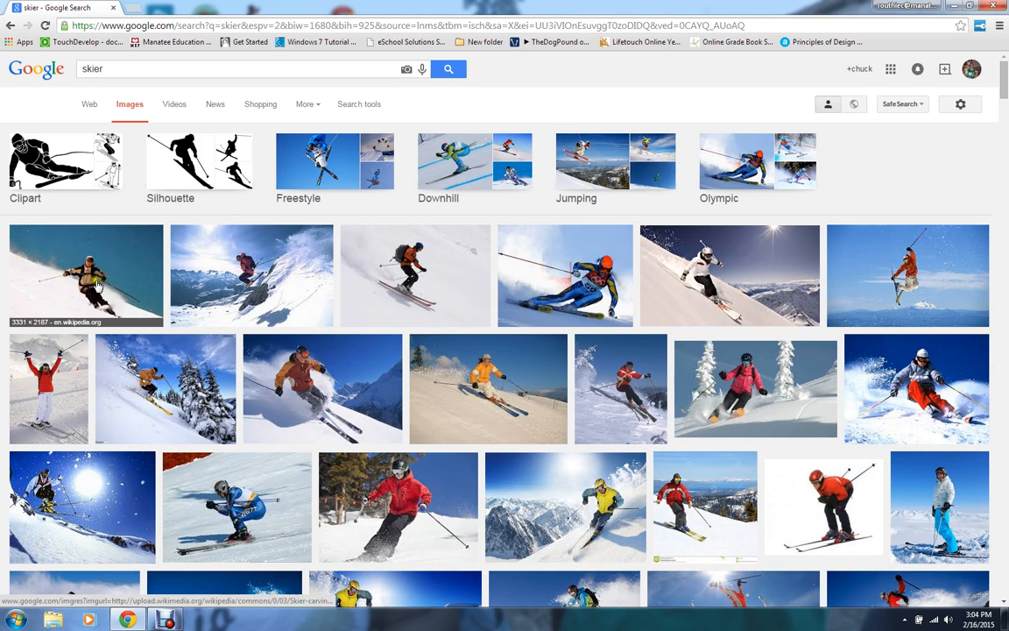
pyautogui.moveTo(186, 270)
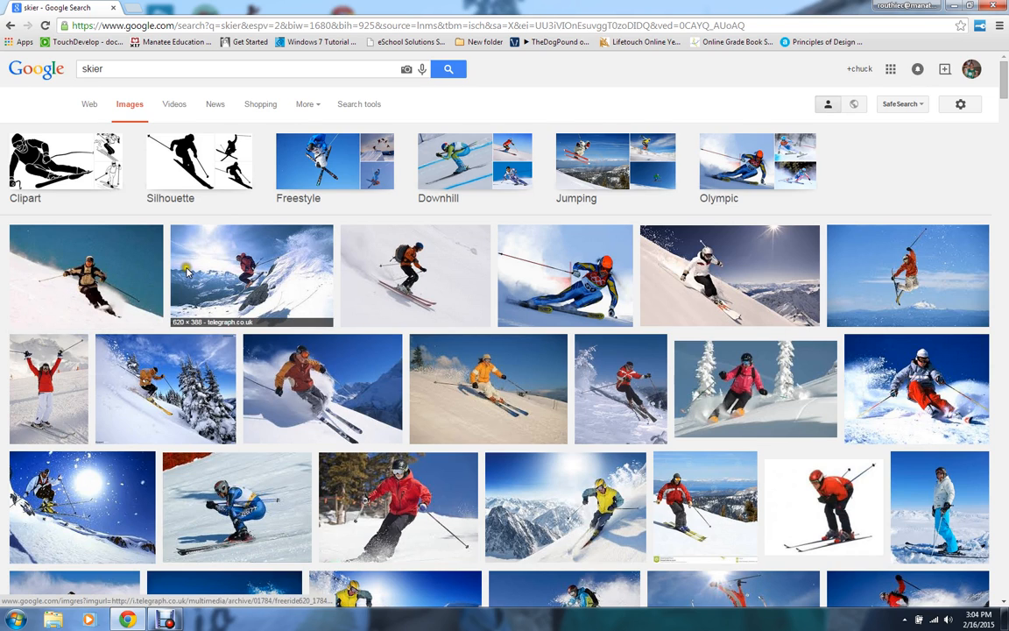
pyautogui.moveTo(711, 272)
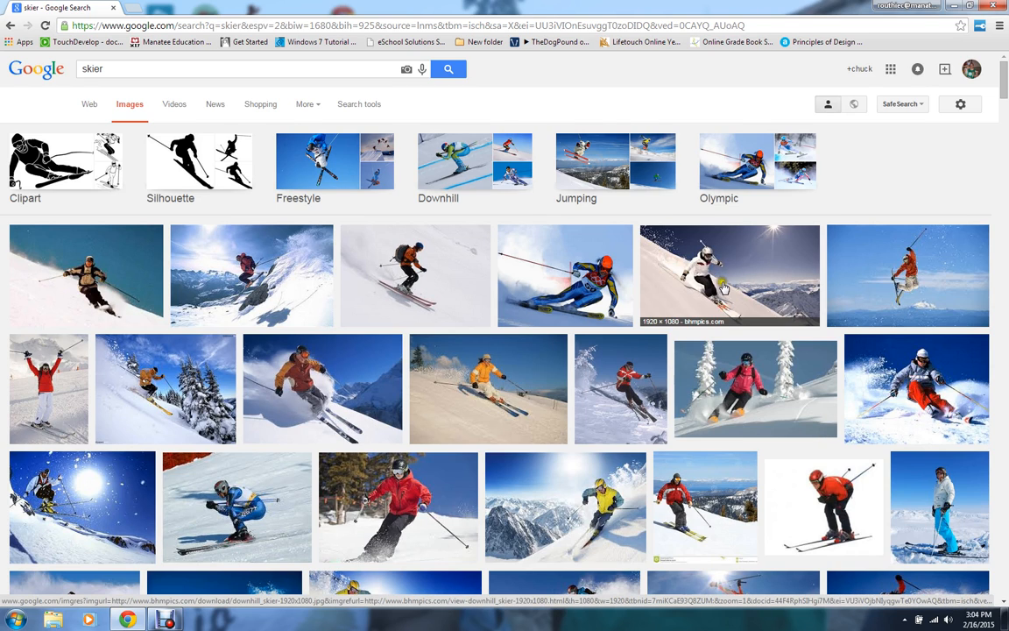
pyautogui.moveTo(780, 245)
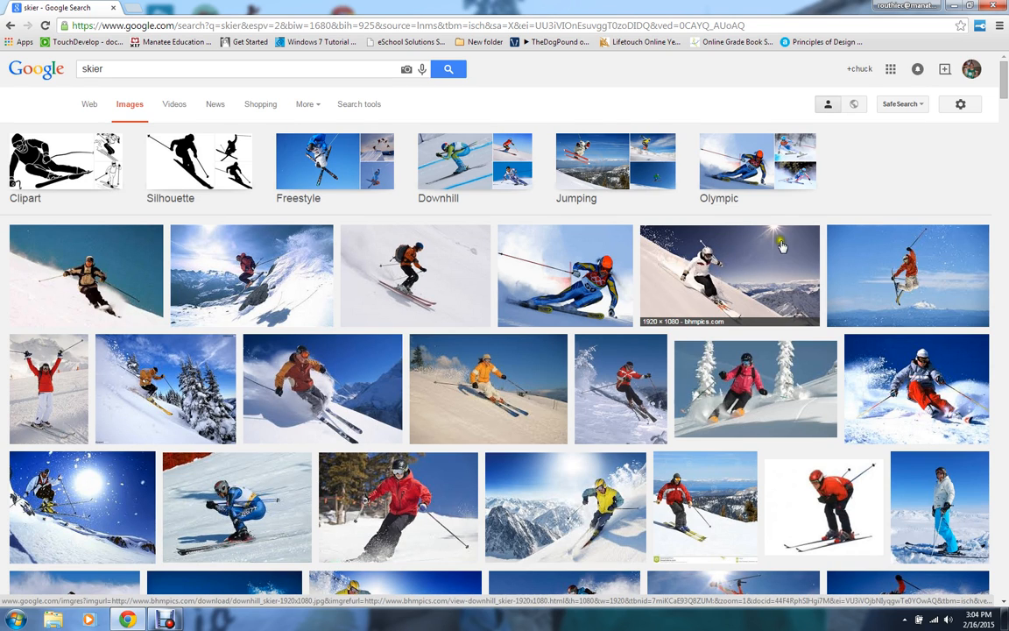
pyautogui.moveTo(743, 270)
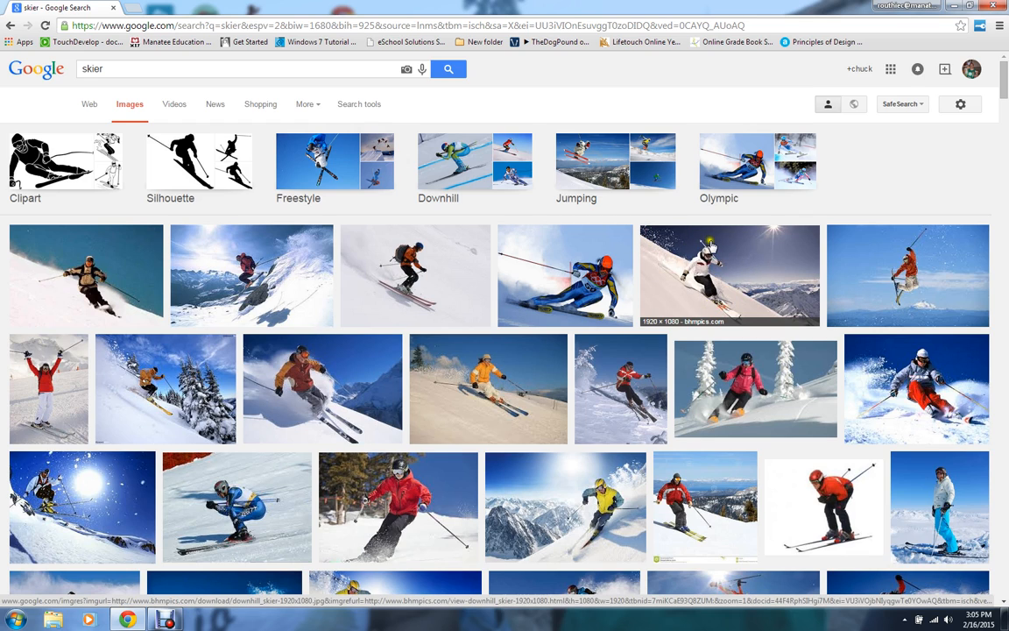
pyautogui.moveTo(757, 245)
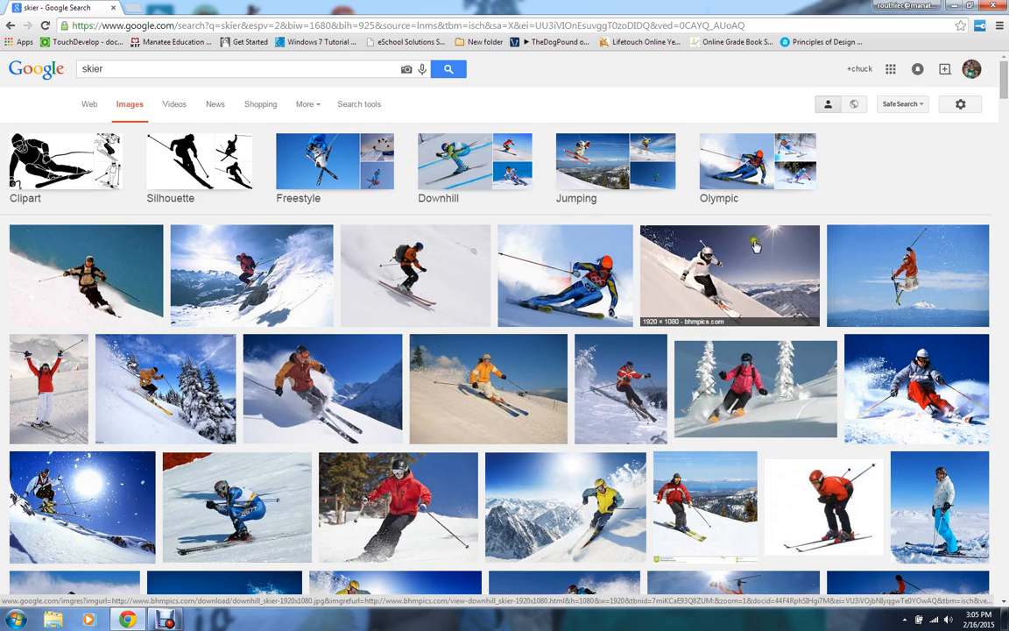
pyautogui.moveTo(687, 231)
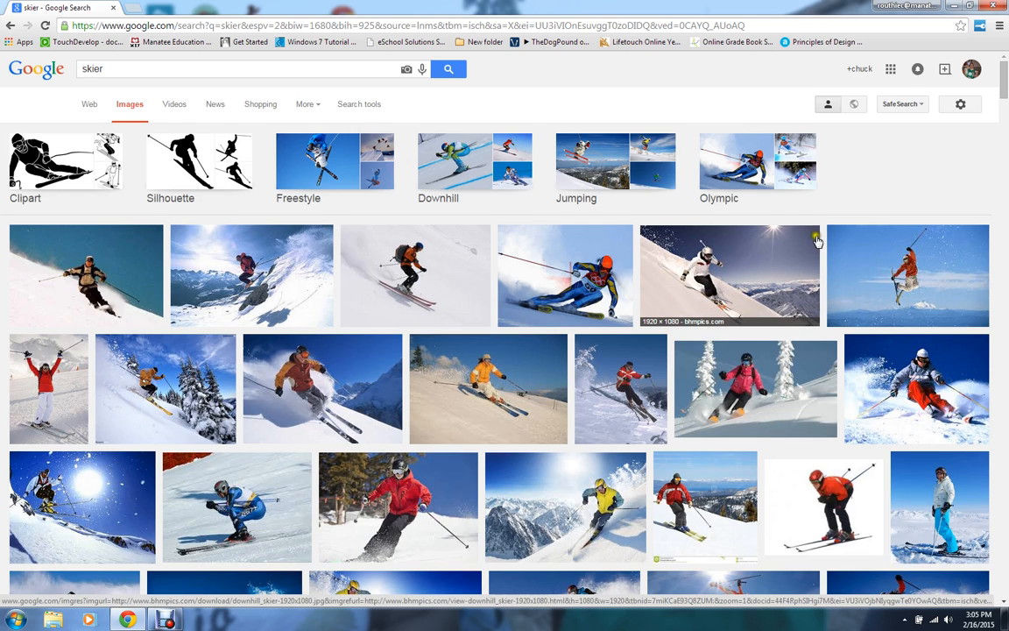
pyautogui.moveTo(816, 290)
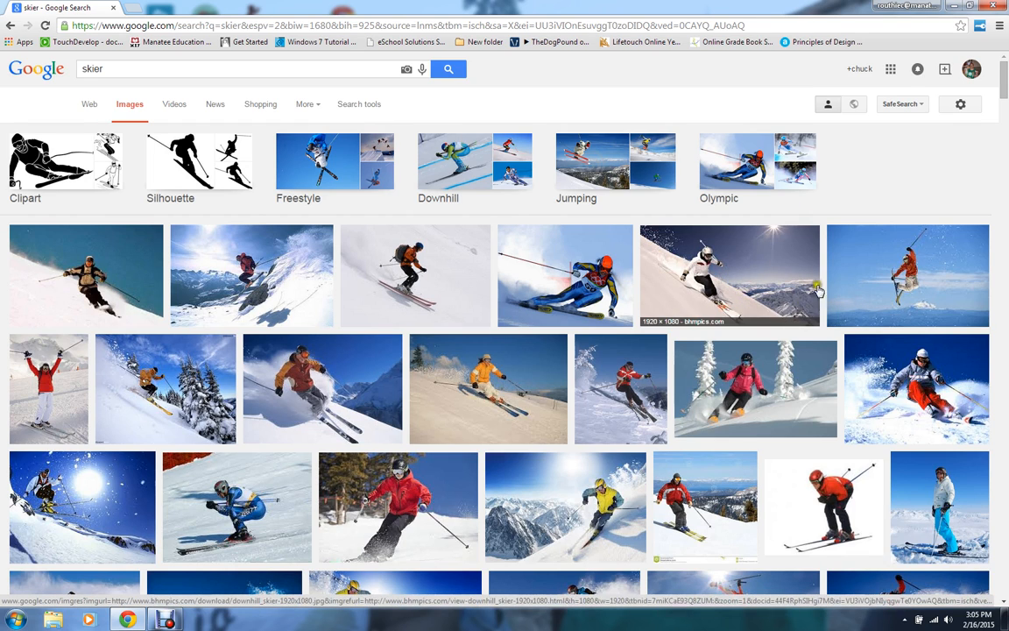
pyautogui.moveTo(743, 256)
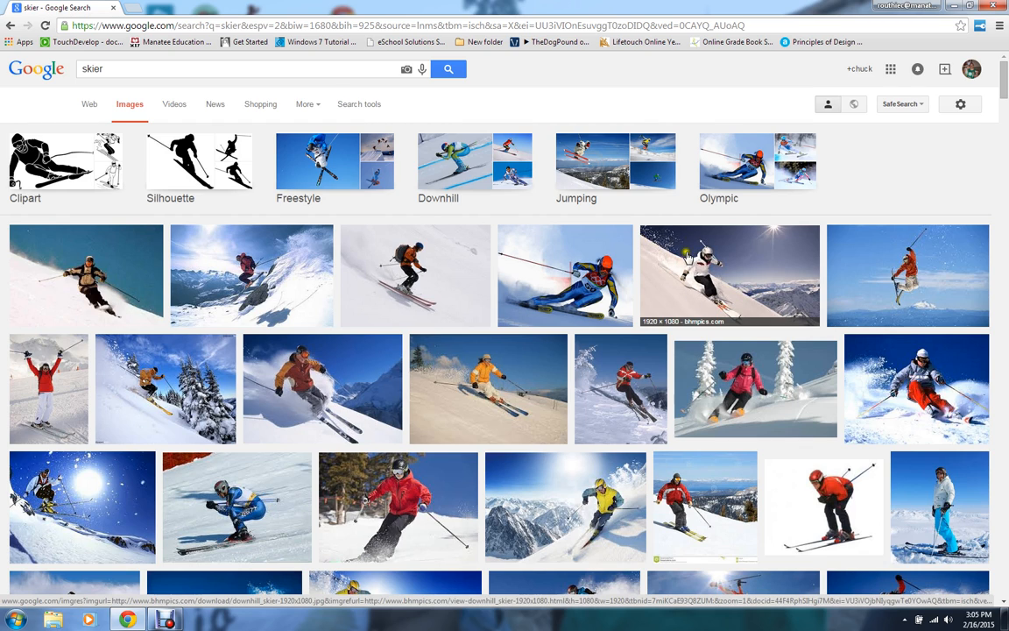
pyautogui.moveTo(687, 272)
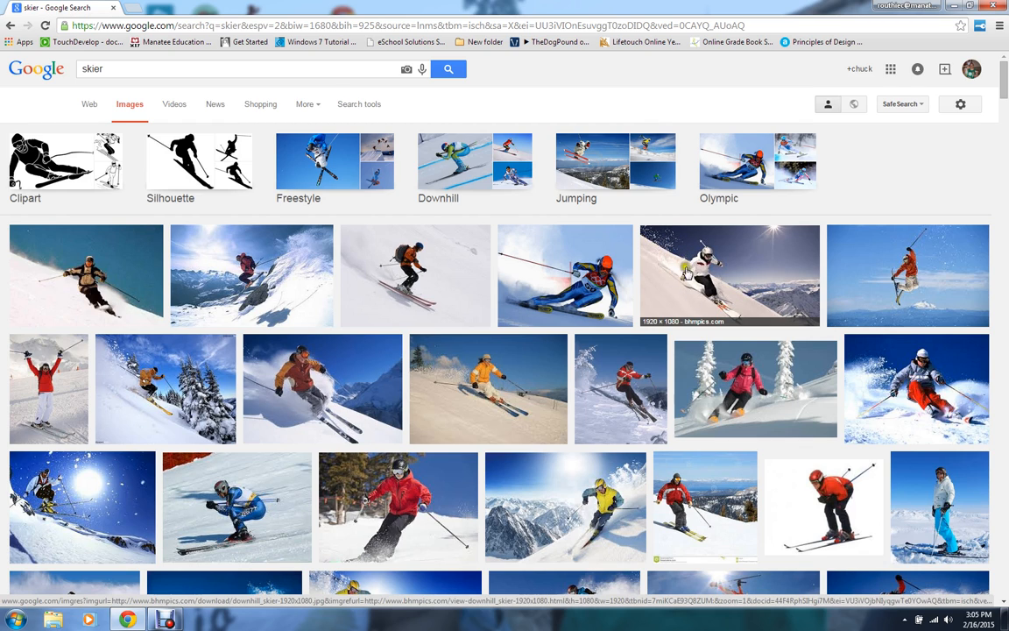
pyautogui.moveTo(683, 273)
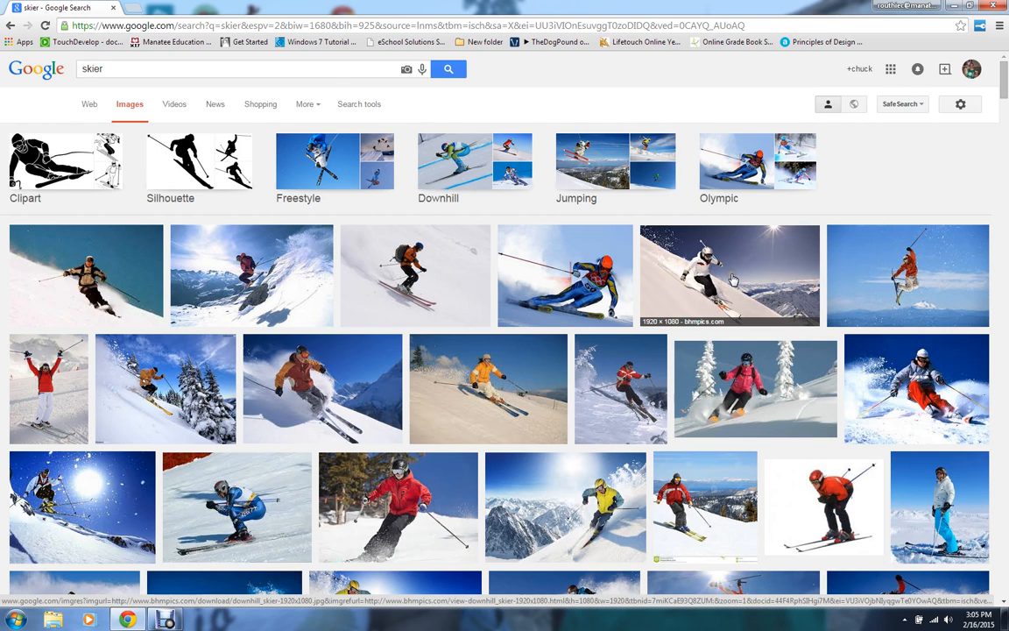
# - Preview the Downhill Skier Wallpapers photo large and bring up its save options
pyautogui.click(729, 276)
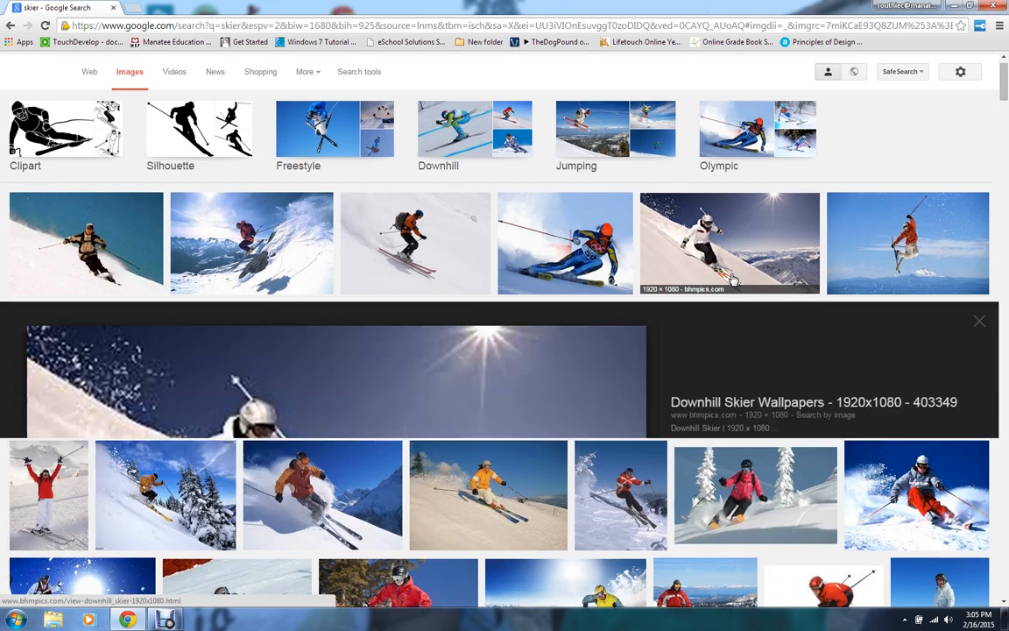
pyautogui.scroll(-3)
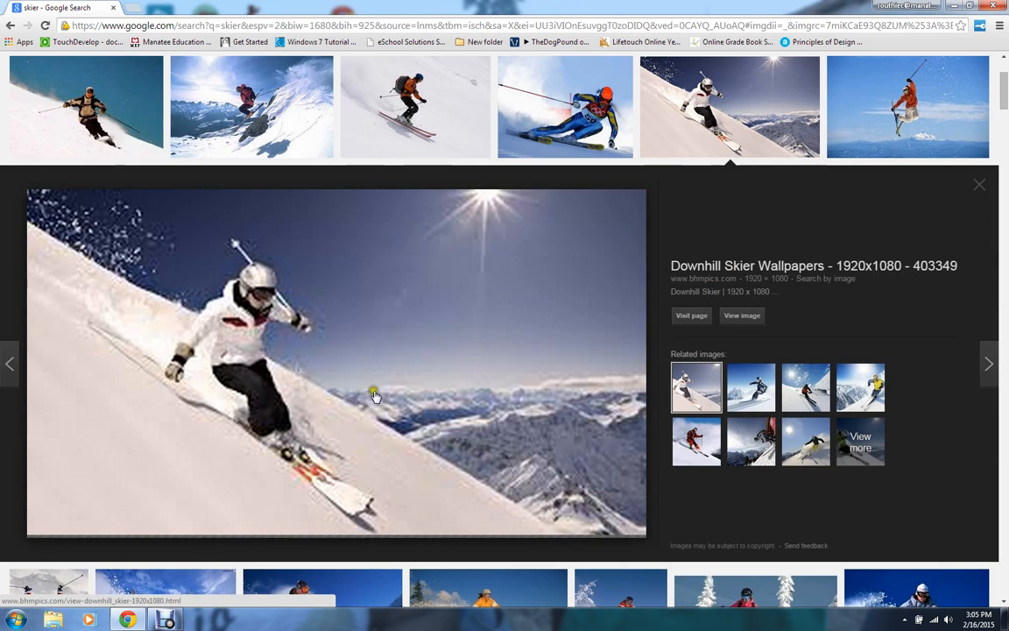
pyautogui.moveTo(393, 280)
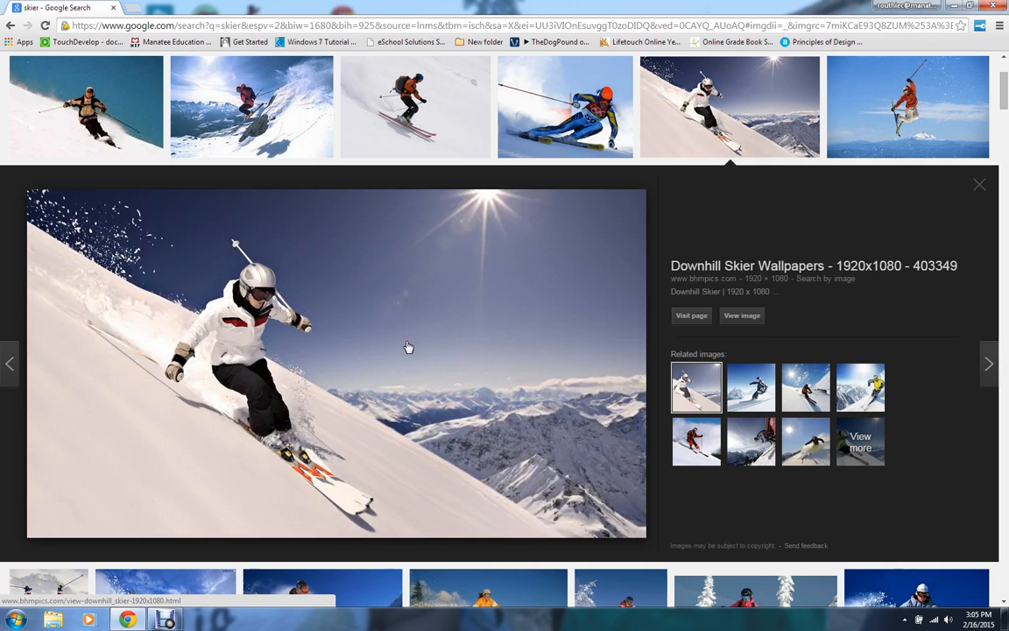
pyautogui.moveTo(178, 315)
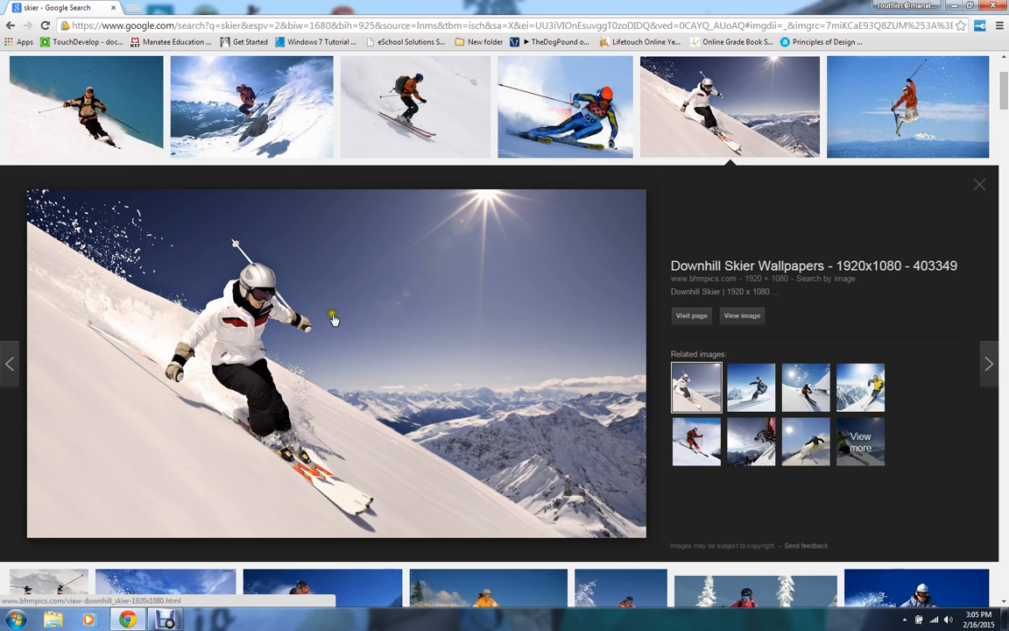
pyautogui.rightClick(333, 319)
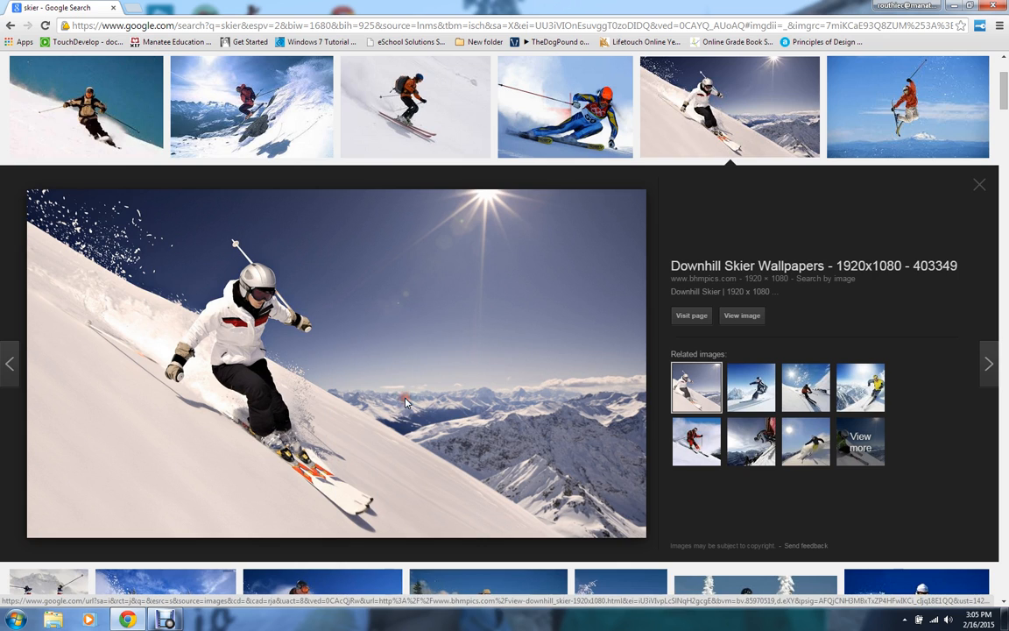
pyautogui.moveTo(455, 410)
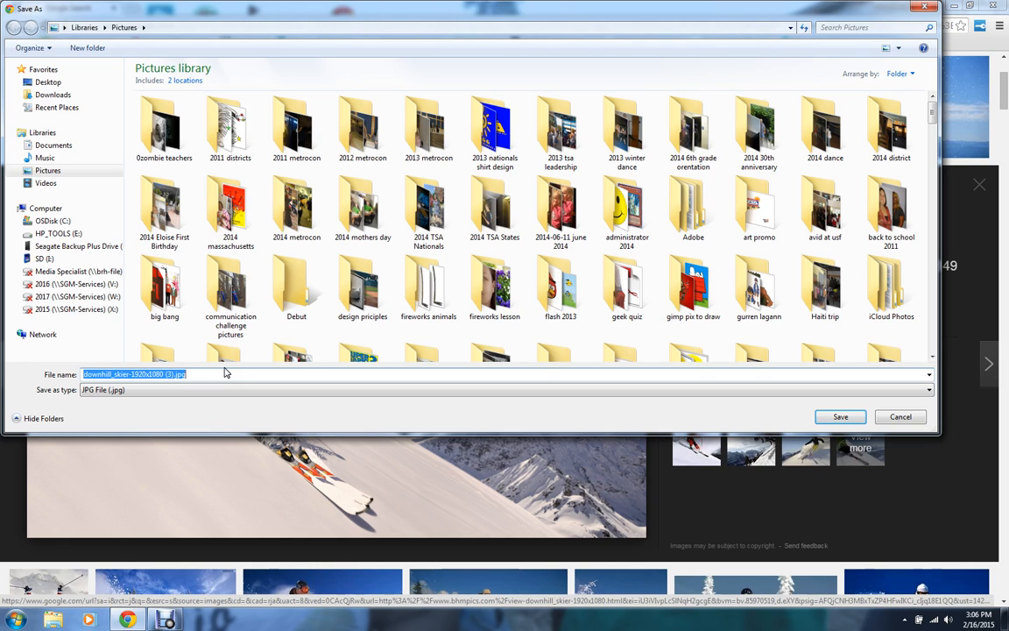
# - Save the downhill skier JPEG into the Pictures library
pyautogui.click(49, 170)
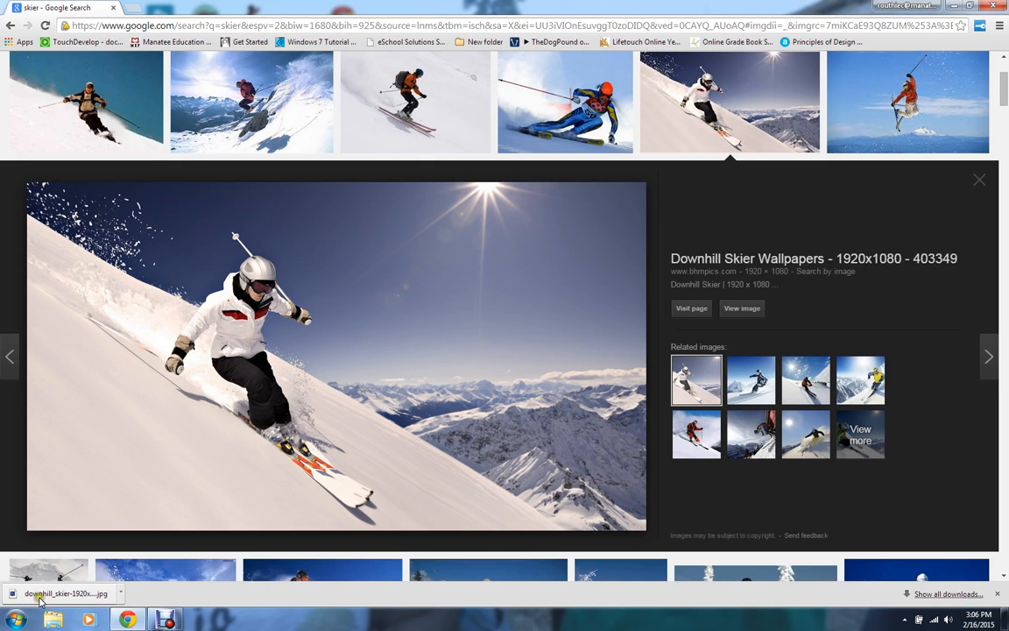
pyautogui.moveTo(68, 599)
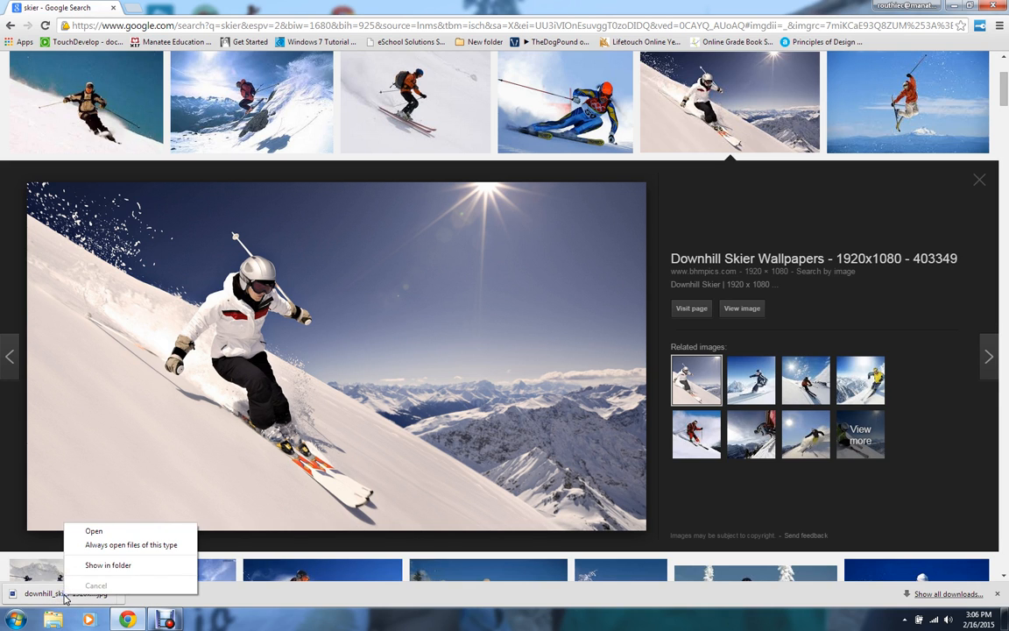
# - Reveal the downloaded skier JPEG in its Windows Explorer folder
pyautogui.click(93, 531)
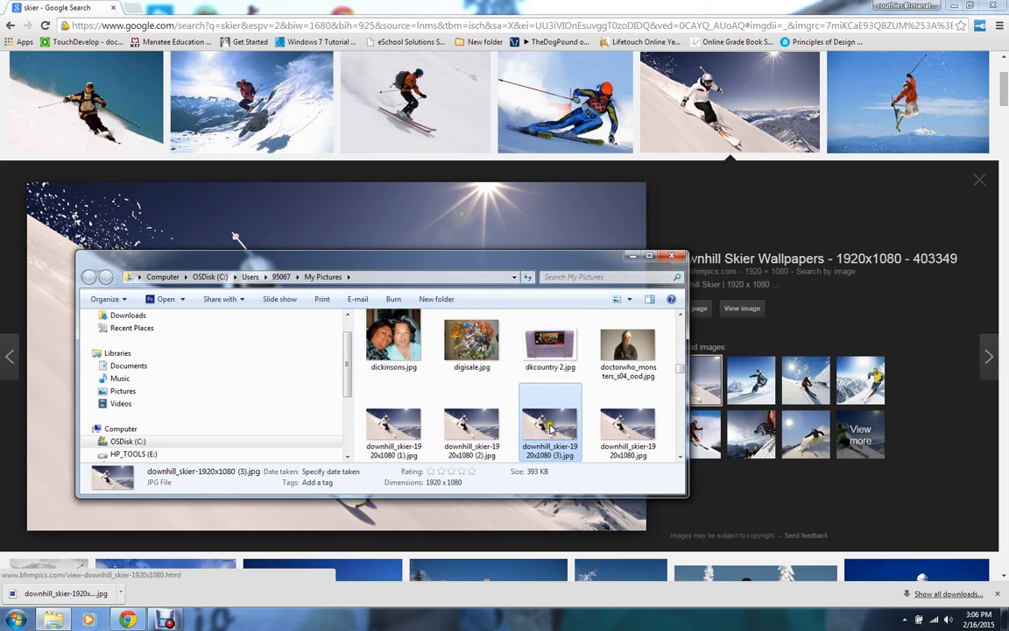
# - Open the downhill_skier JPG with Adobe Photoshop CS6 from Explorer
pyautogui.rightClick(550, 426)
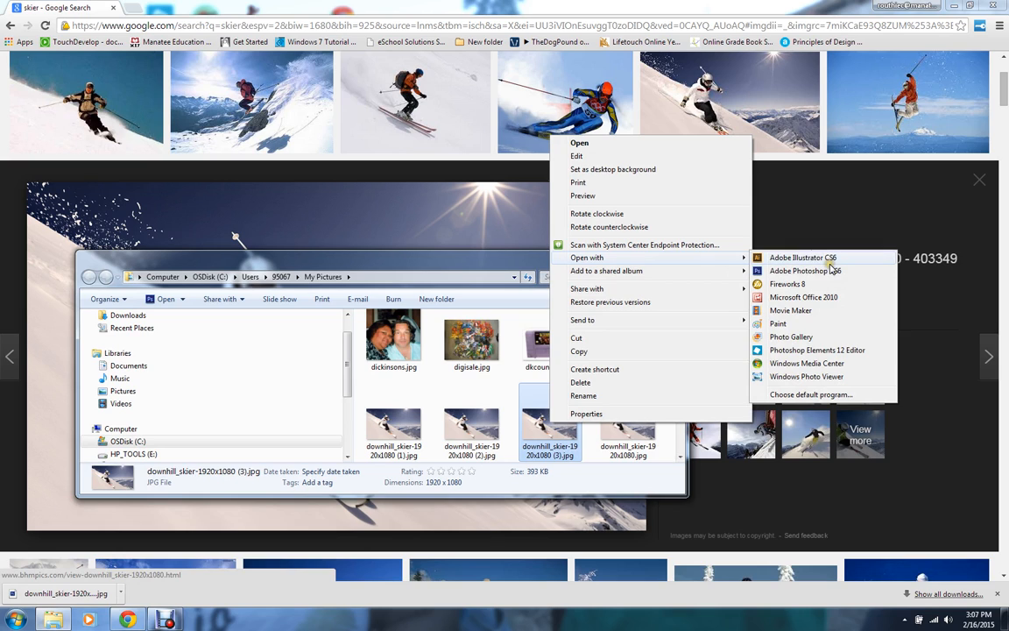
pyautogui.moveTo(804, 270)
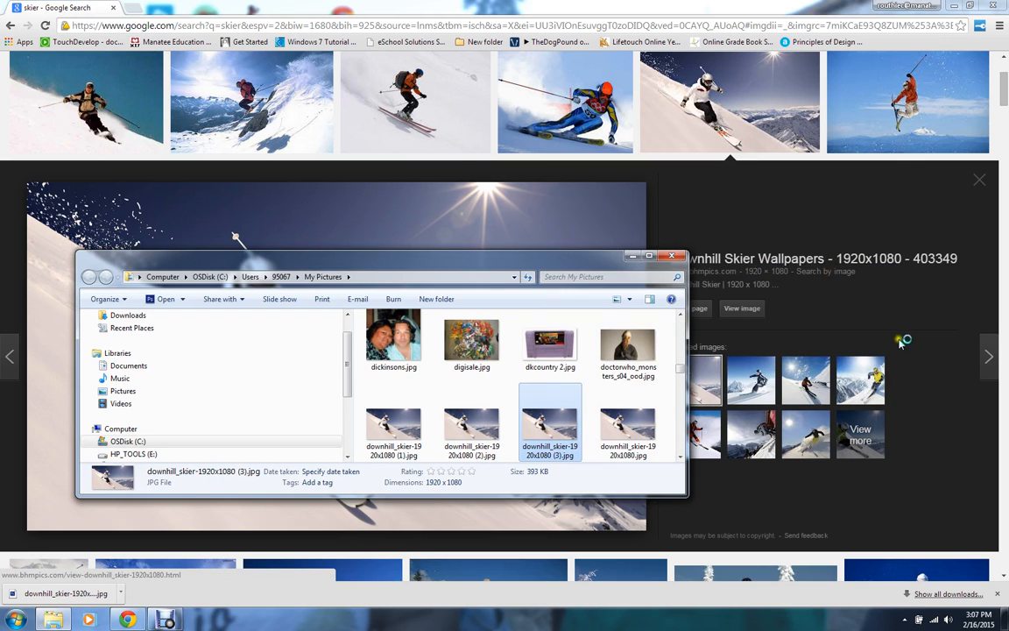
pyautogui.moveTo(930, 349)
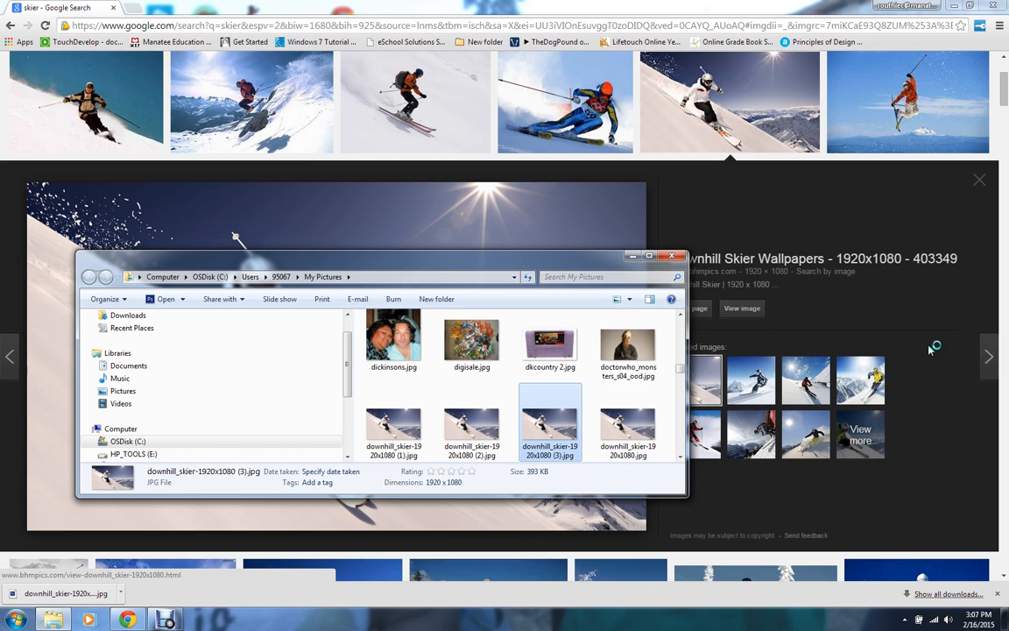
pyautogui.click(199, 618)
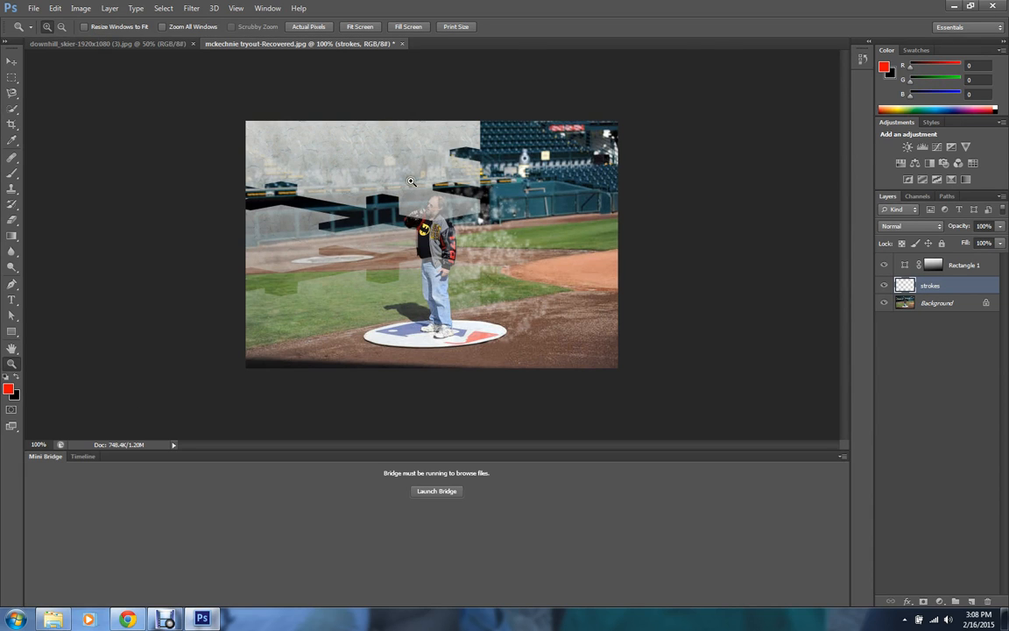
pyautogui.moveTo(323, 177)
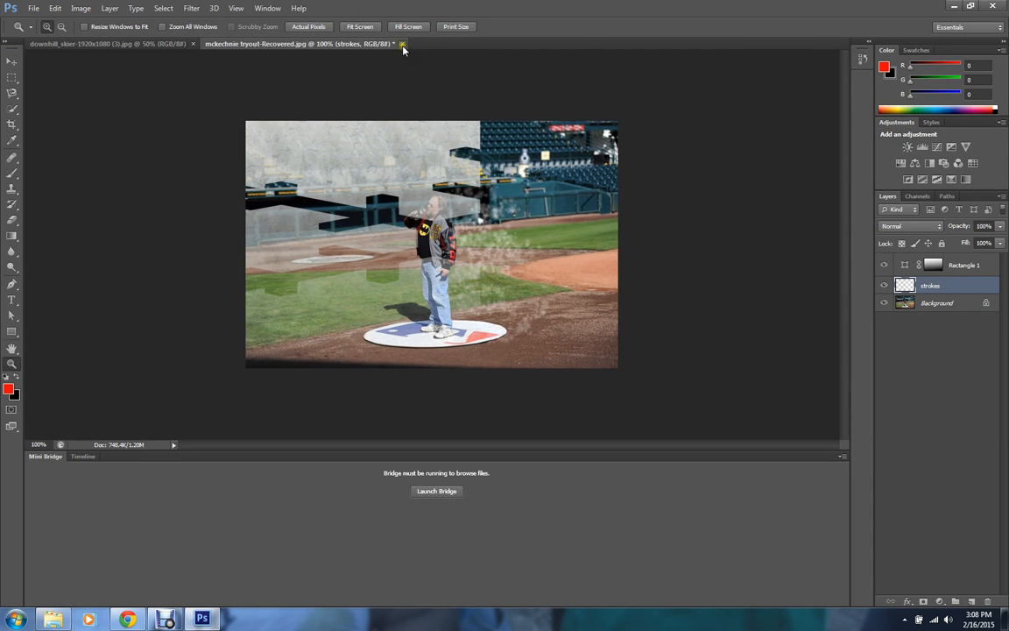
# - Close the mckechnie tryout baseball document without saving changes
pyautogui.click(403, 43)
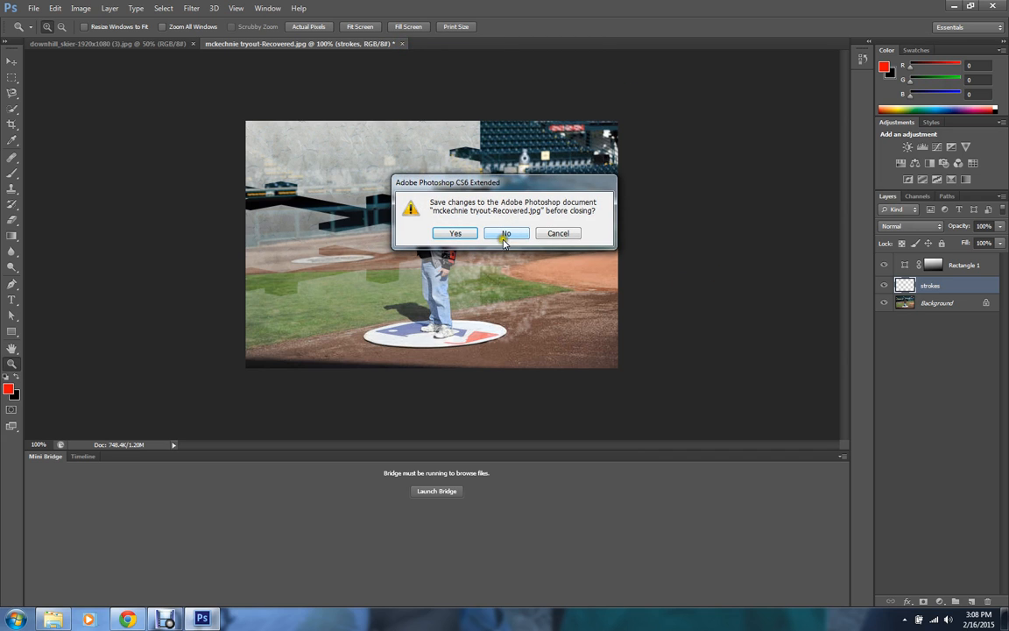
pyautogui.click(505, 233)
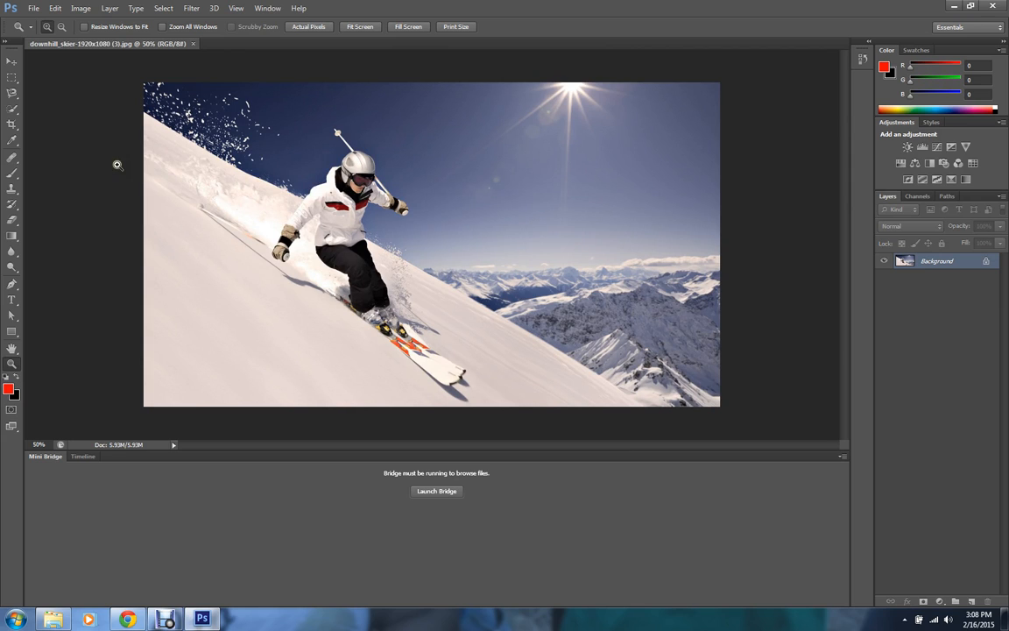
pyautogui.moveTo(87, 167)
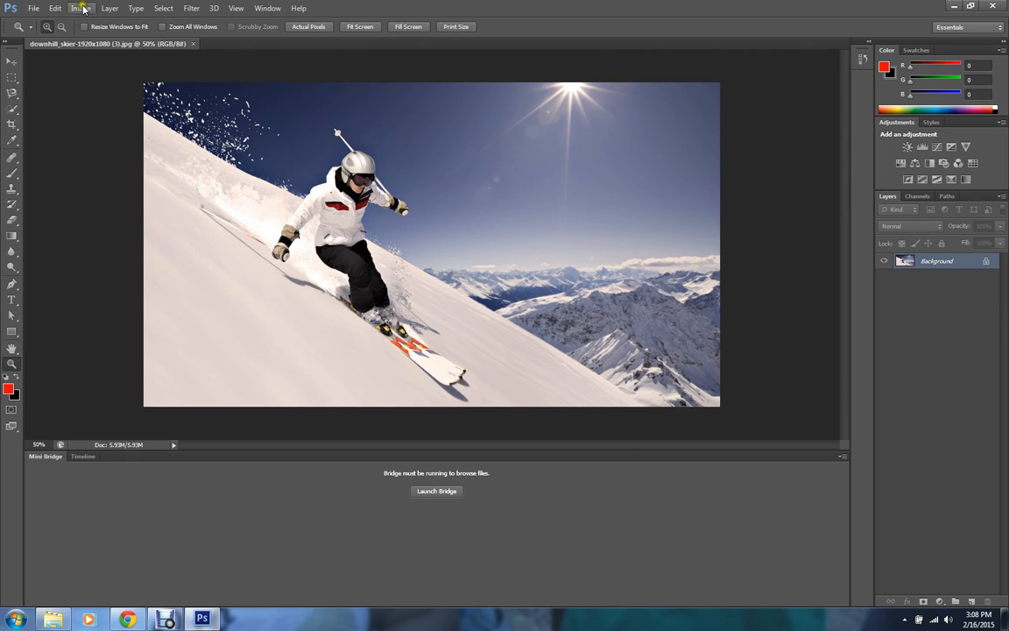
pyautogui.click(80, 7)
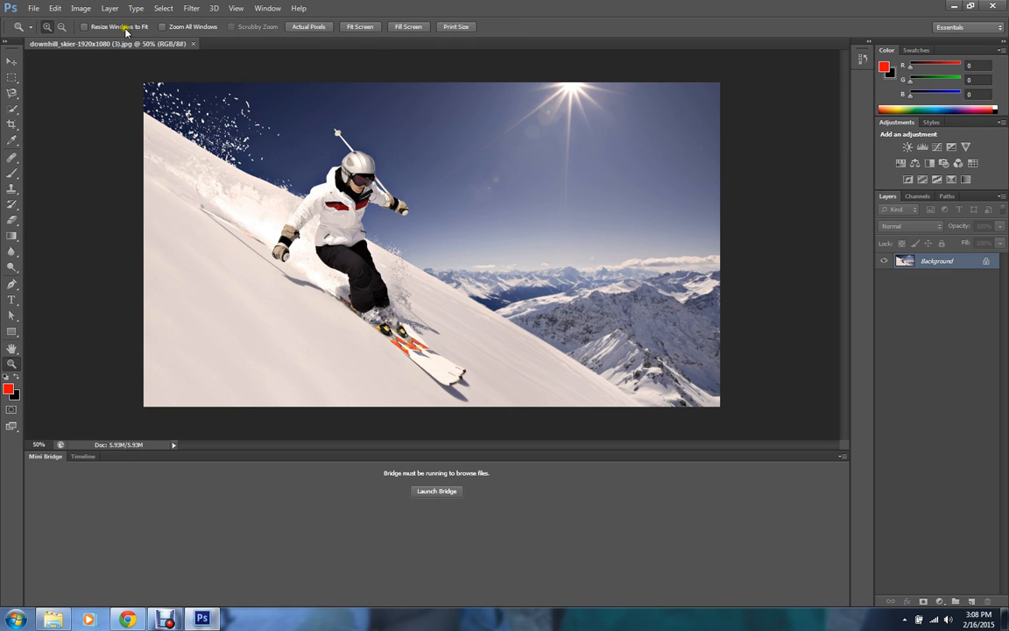
pyautogui.moveTo(123, 27)
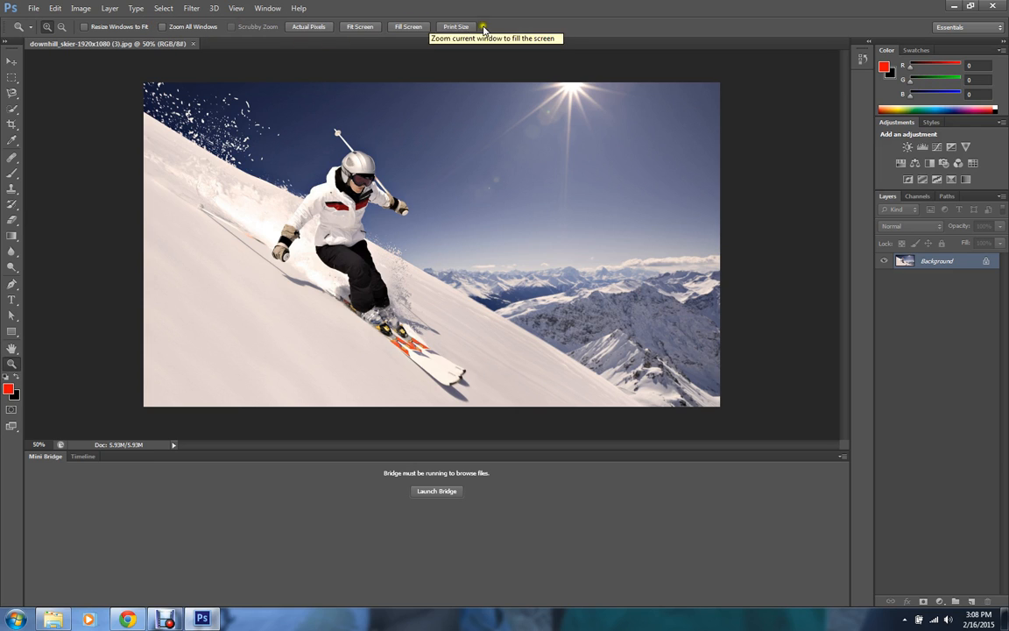
pyautogui.moveTo(518, 456)
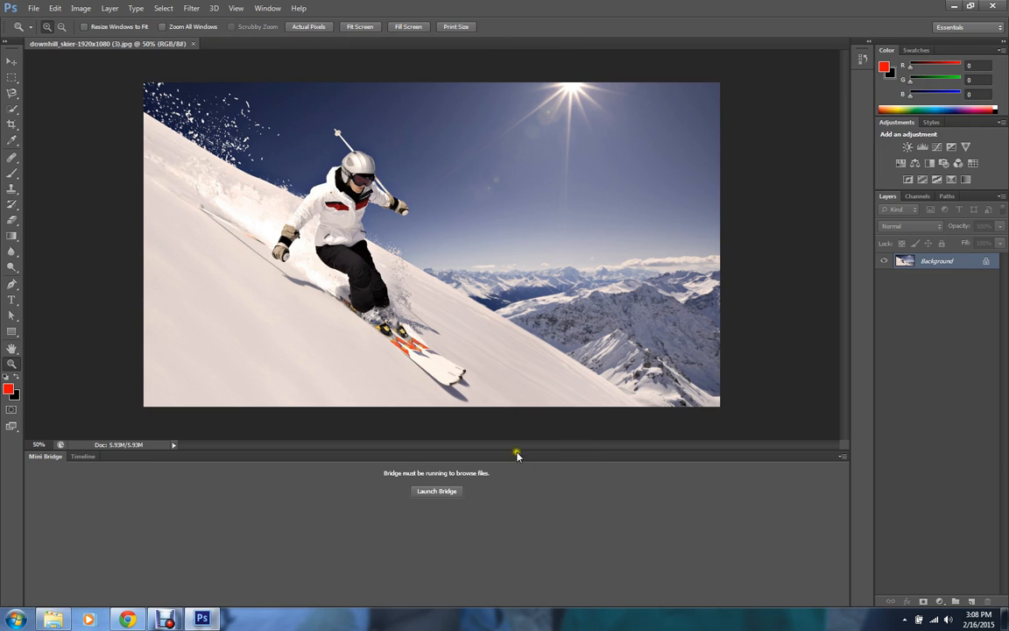
pyautogui.moveTo(481, 452)
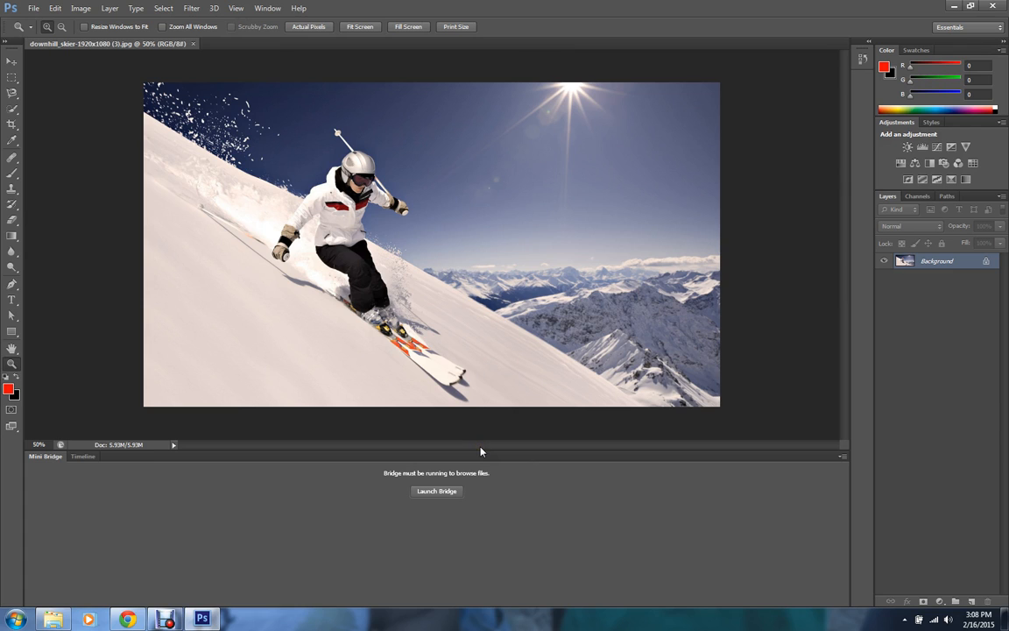
pyautogui.moveTo(108, 76)
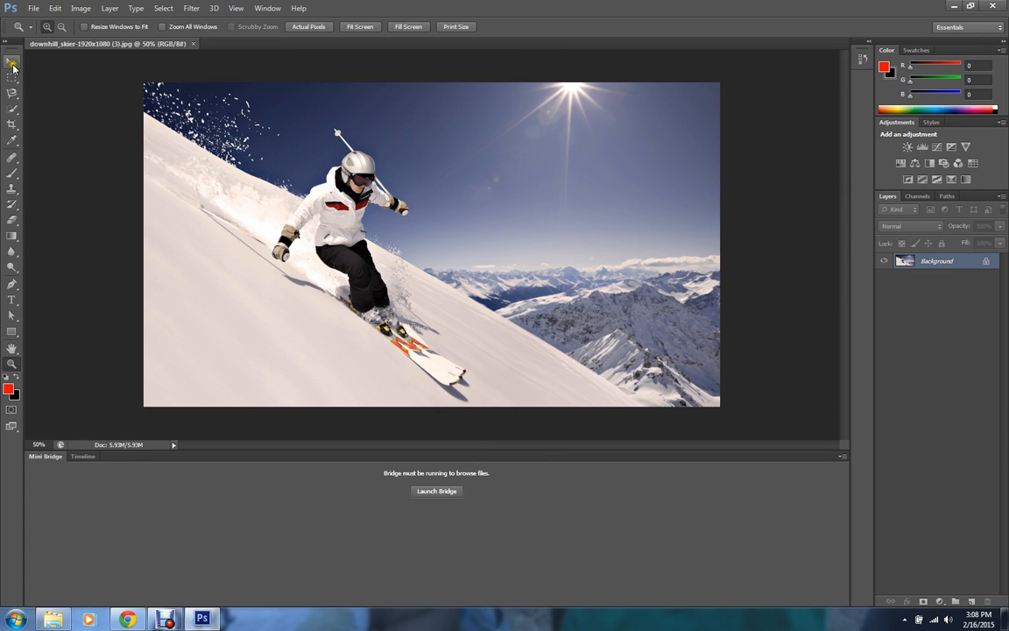
# - Make the Move tool active so its auto-select and transform options show
pyautogui.click(12, 77)
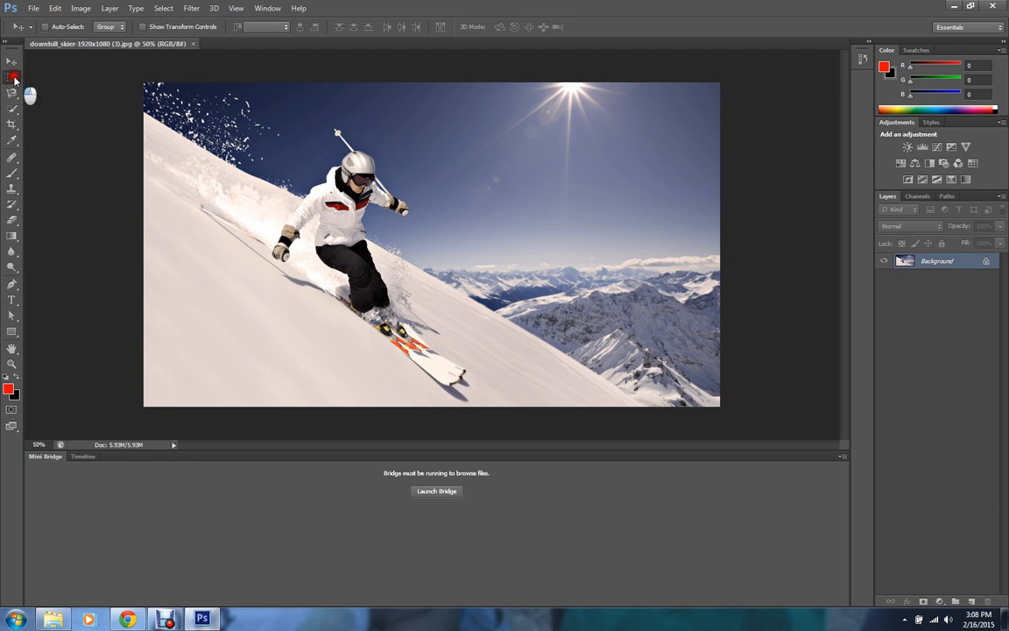
pyautogui.click(12, 95)
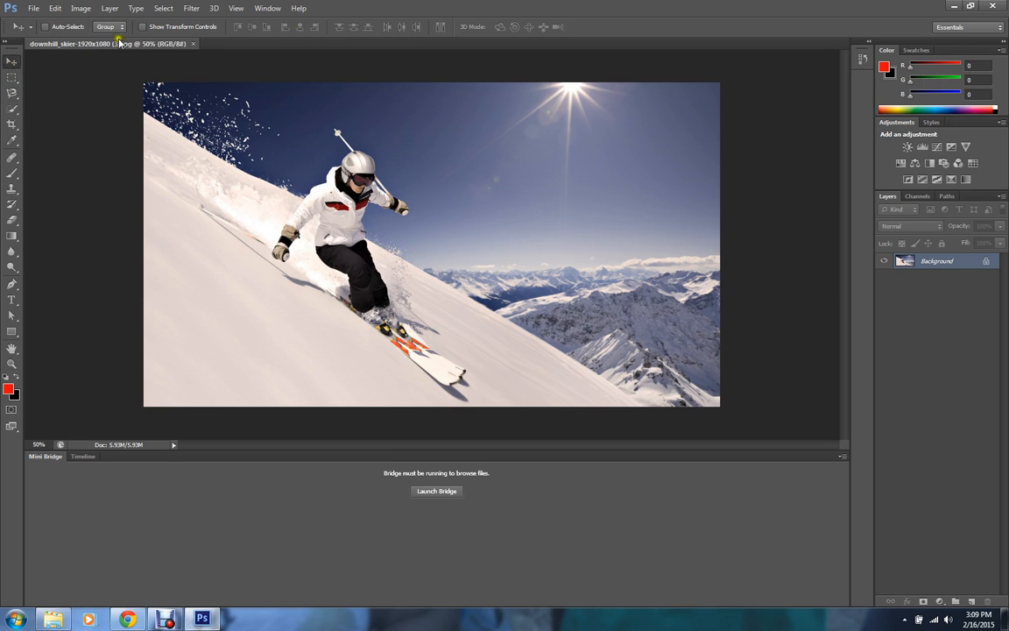
pyautogui.moveTo(869, 22)
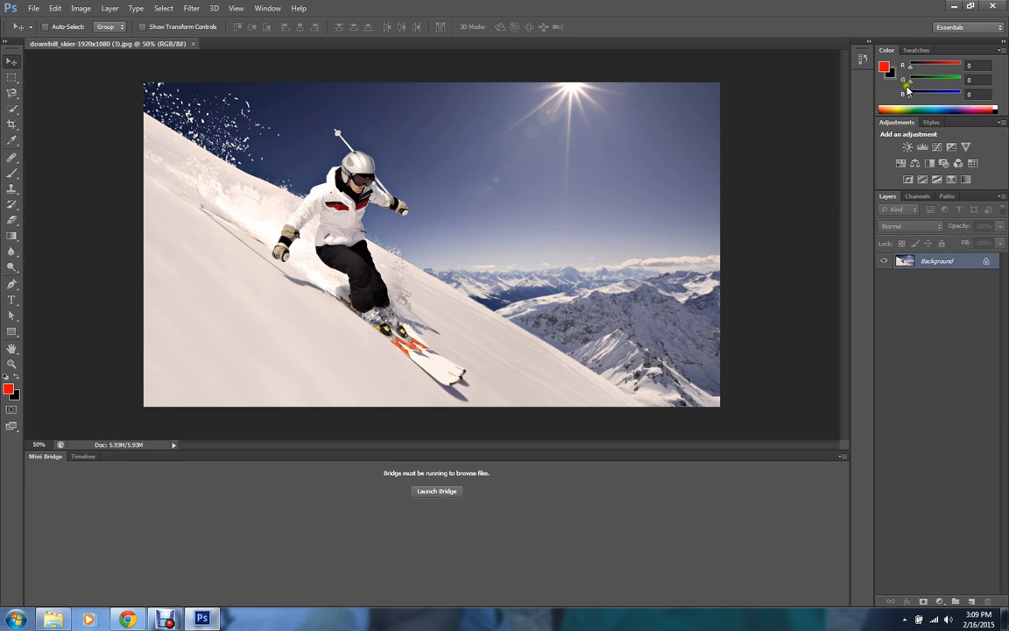
pyautogui.moveTo(966, 326)
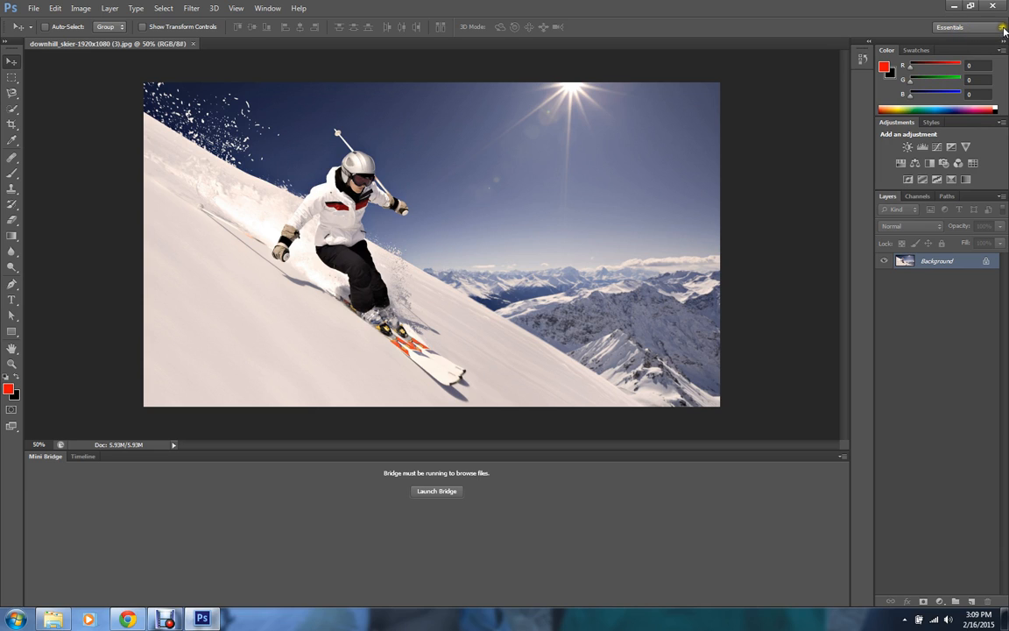
pyautogui.moveTo(950, 28)
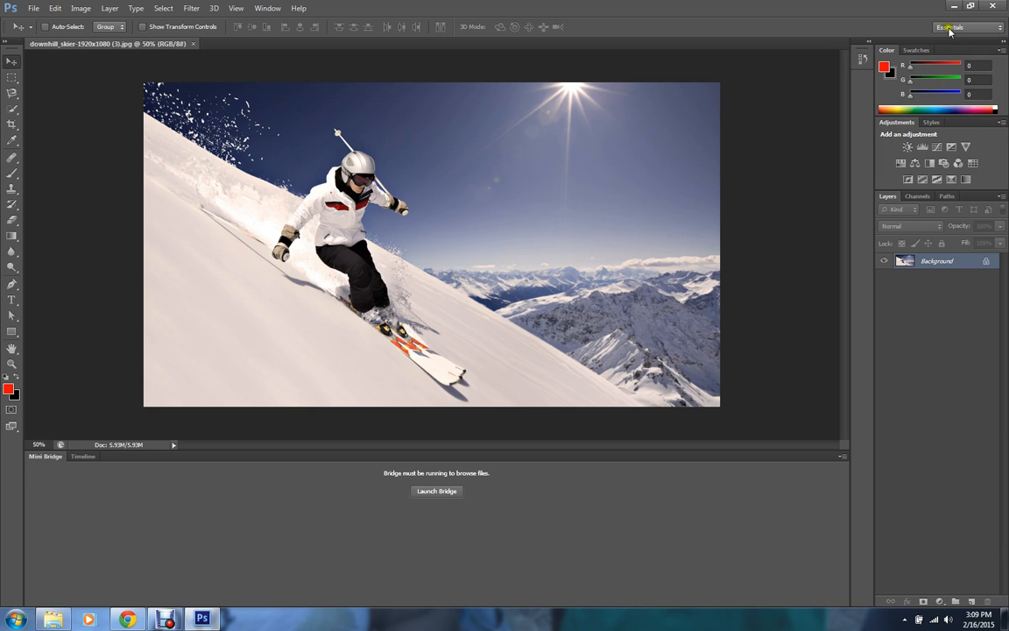
pyautogui.click(964, 28)
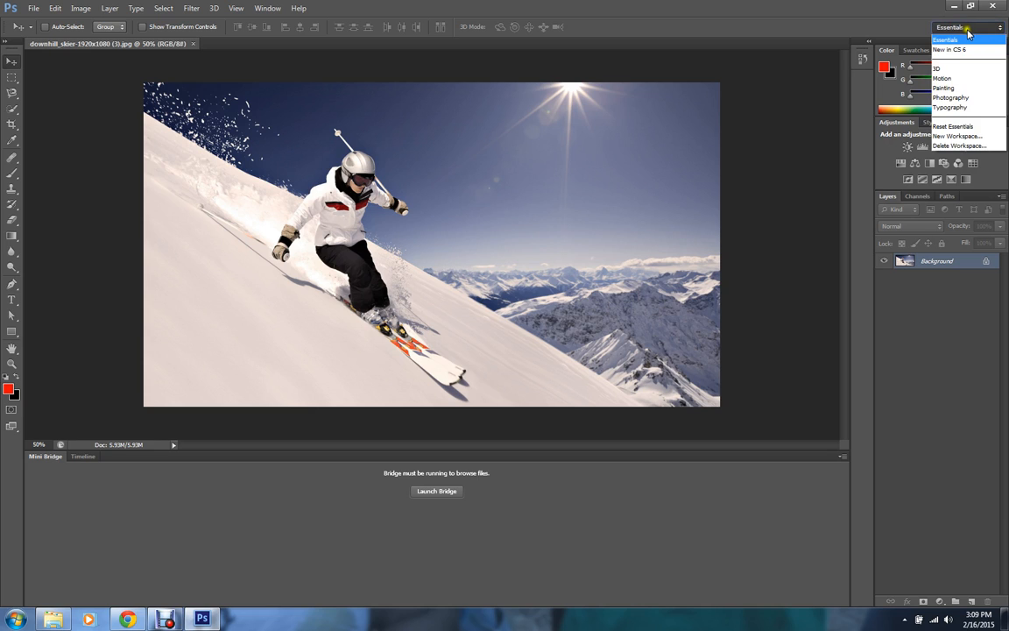
pyautogui.moveTo(950, 98)
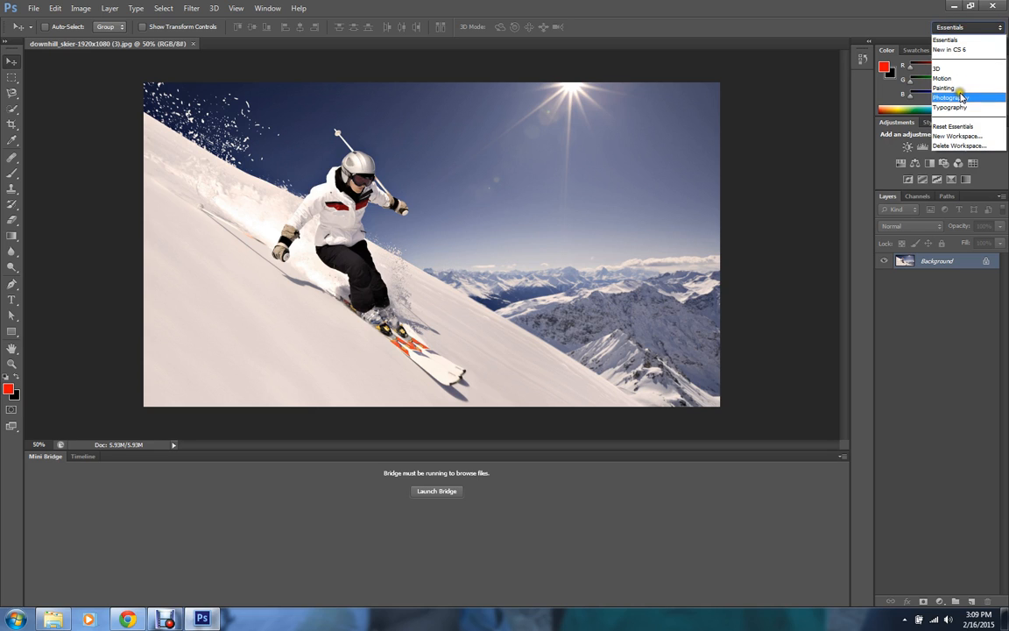
pyautogui.moveTo(951, 107)
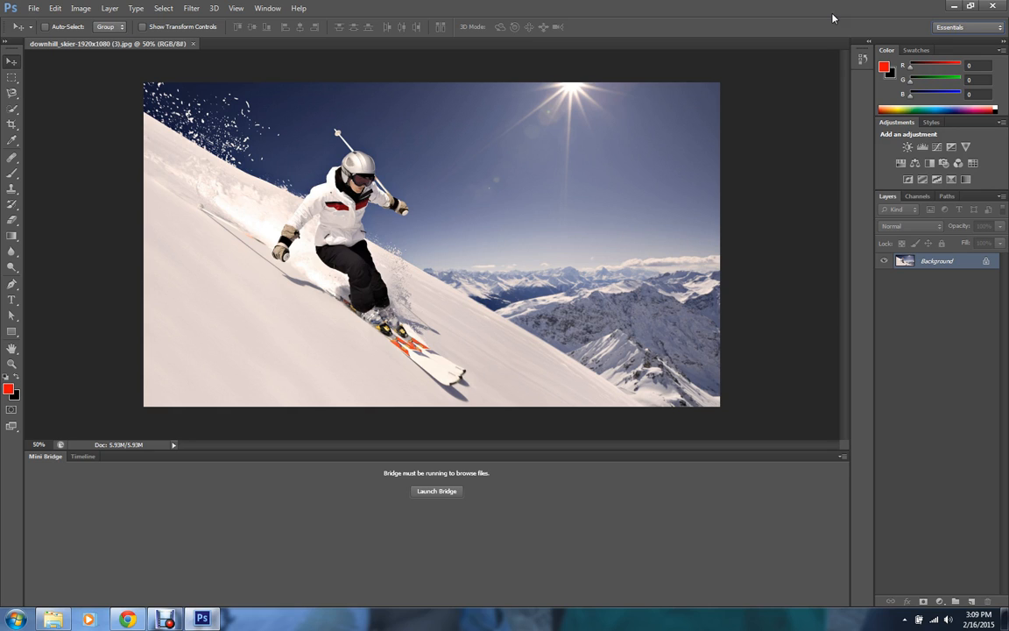
pyautogui.moveTo(686, 243)
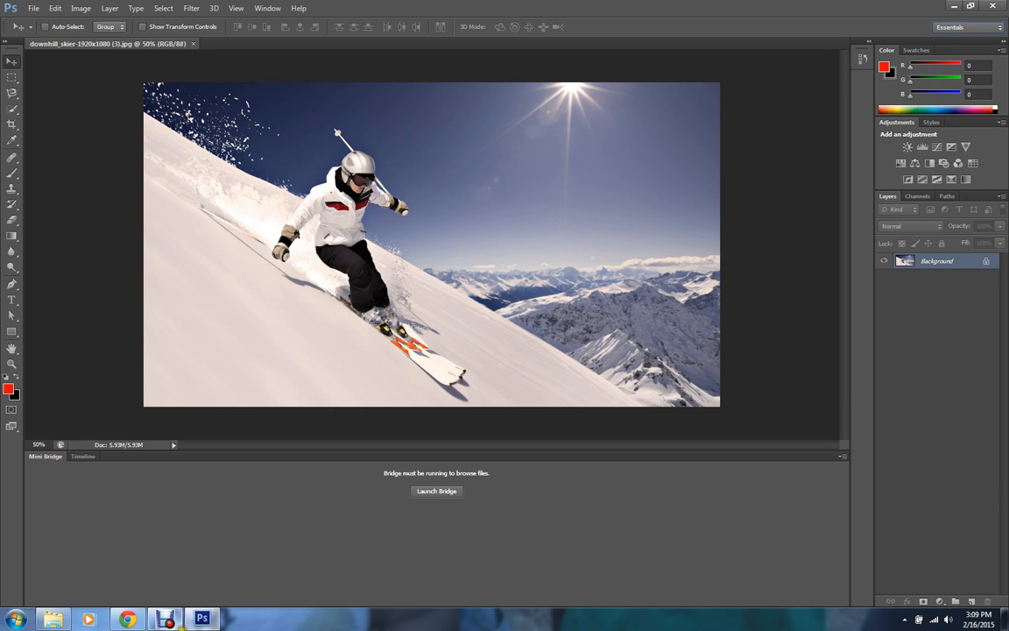
pyautogui.moveTo(393, 503)
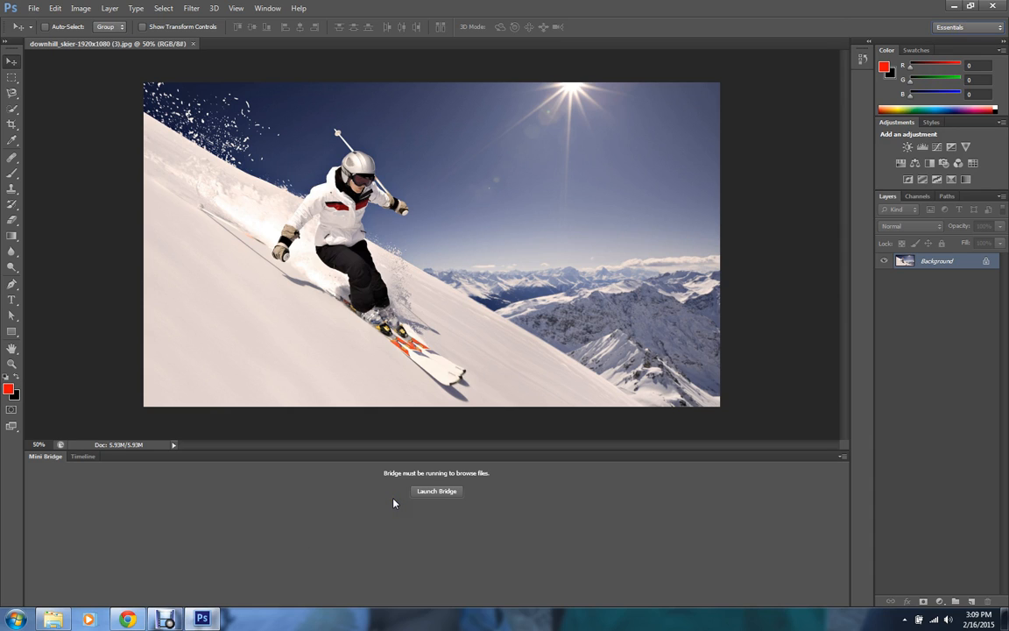